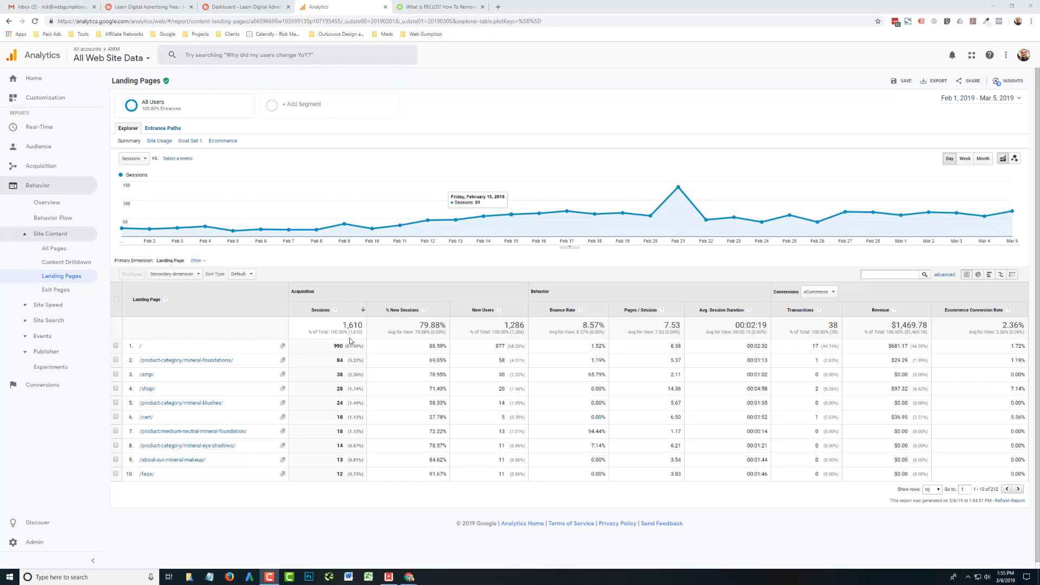
mouse_move(466, 193)
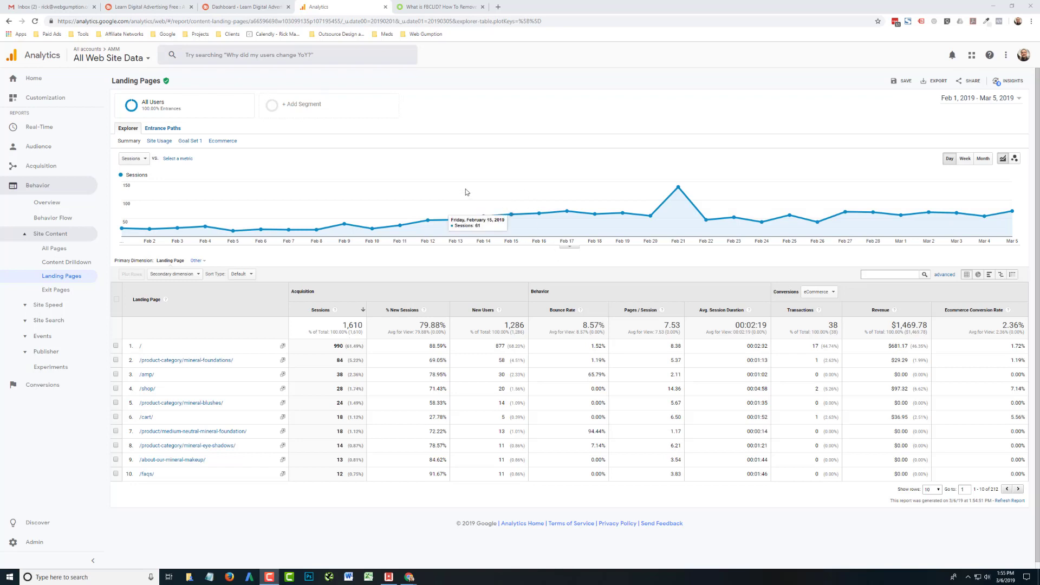
mouse_move(454, 313)
text(fbclid)
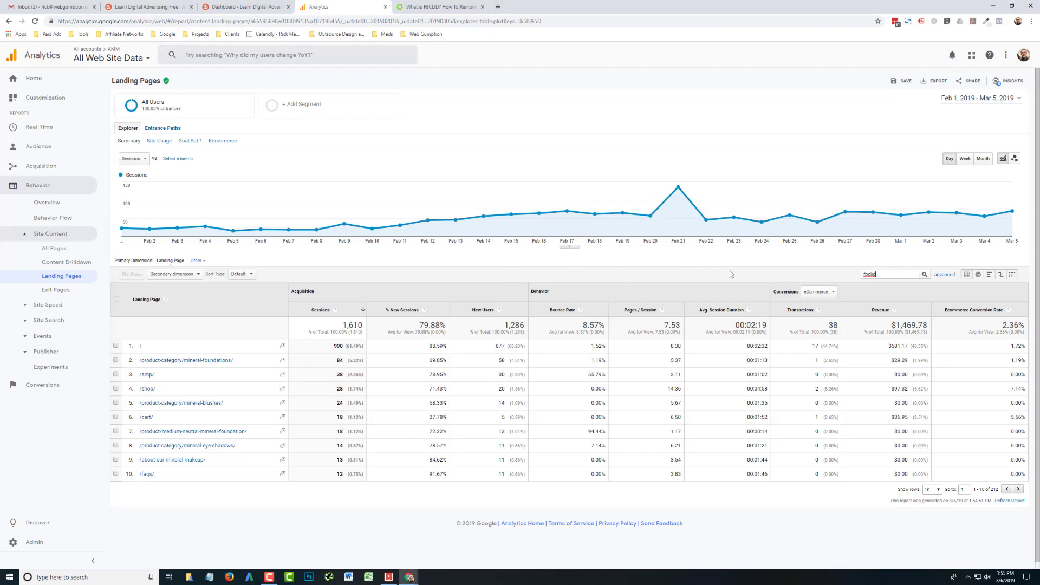
Filter the Landing Pages report to fbclid URLs, then go to the Admin settings.
click(923, 274)
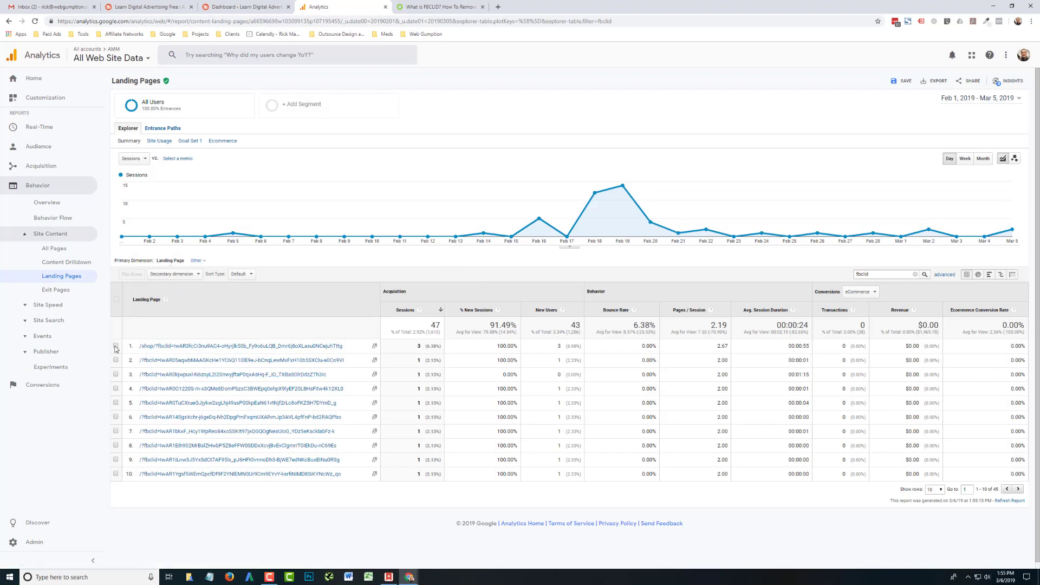
mouse_move(144, 362)
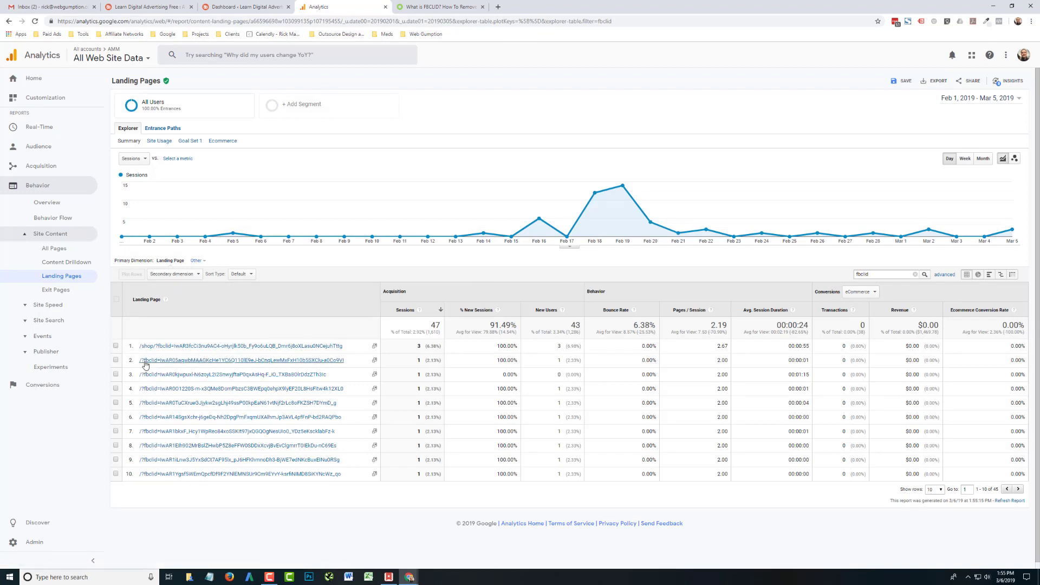
mouse_move(247, 374)
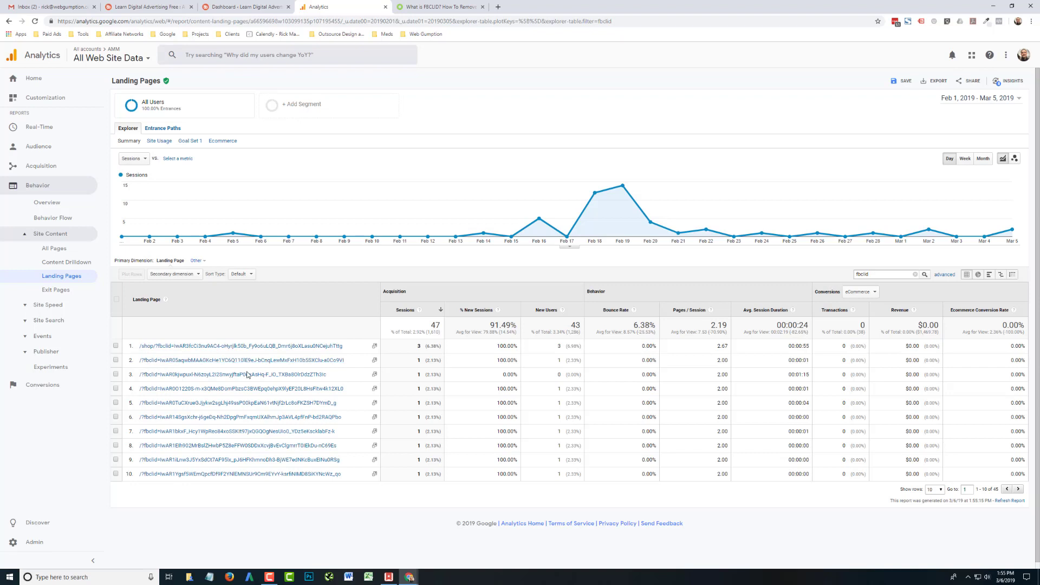
mouse_move(171, 366)
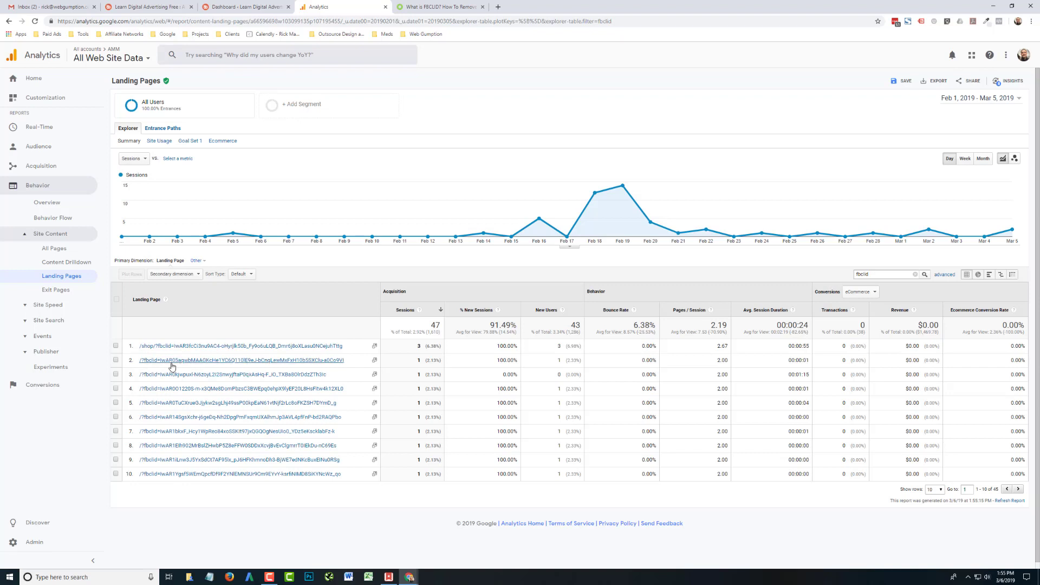
mouse_move(185, 366)
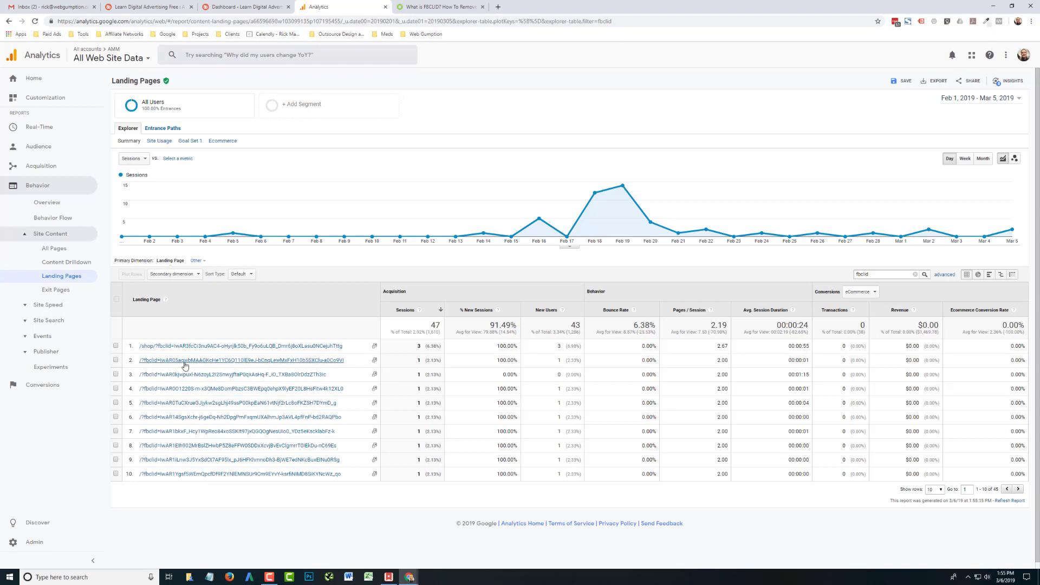
mouse_move(194, 364)
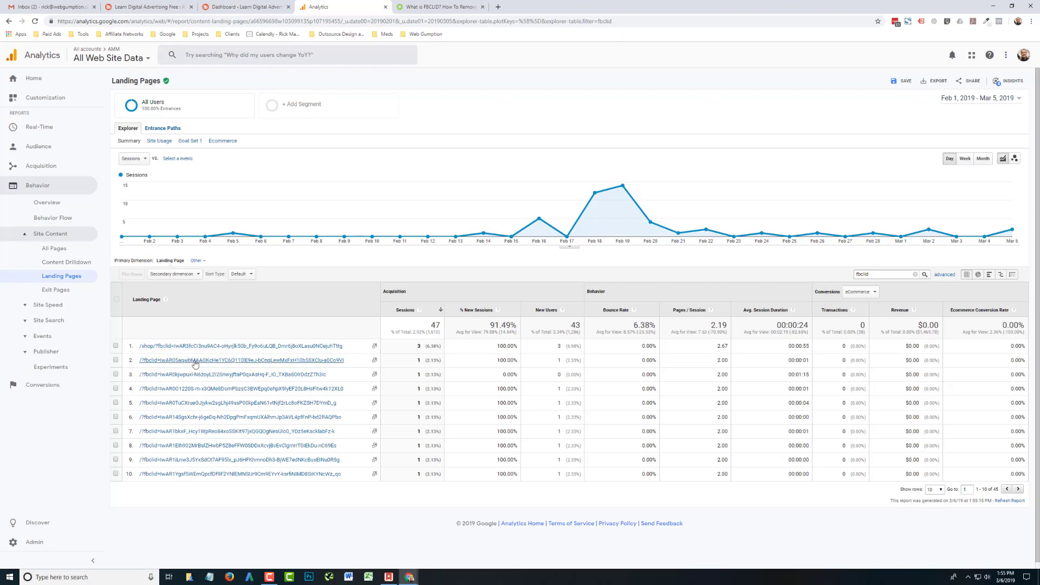
mouse_move(548, 311)
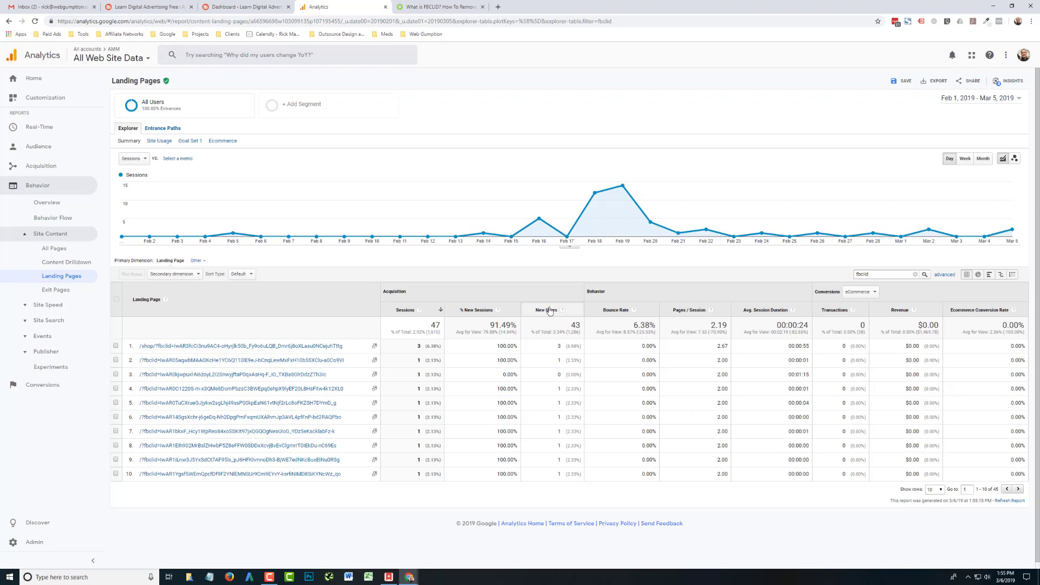
mouse_move(188, 360)
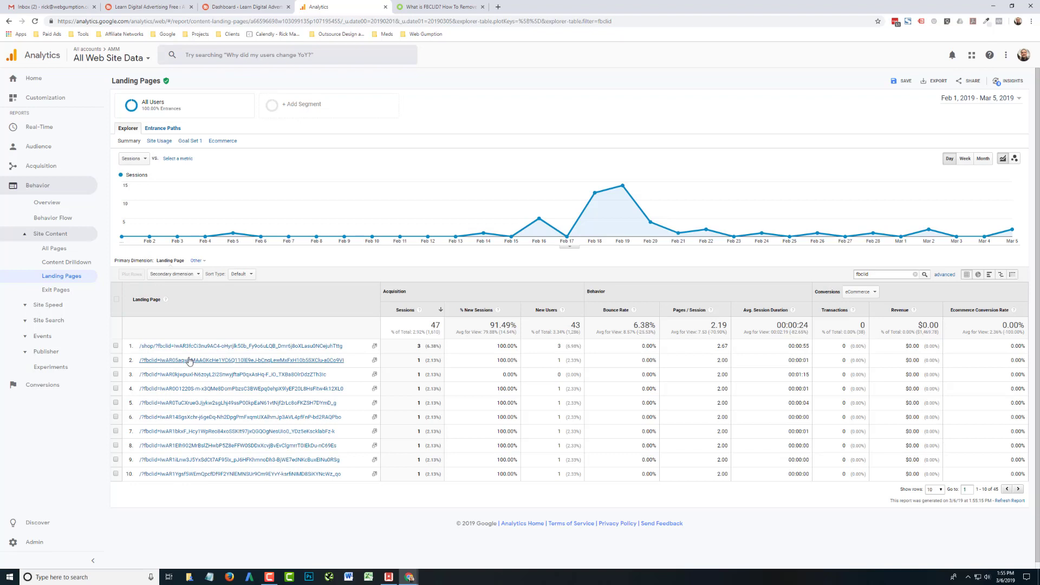
mouse_move(232, 386)
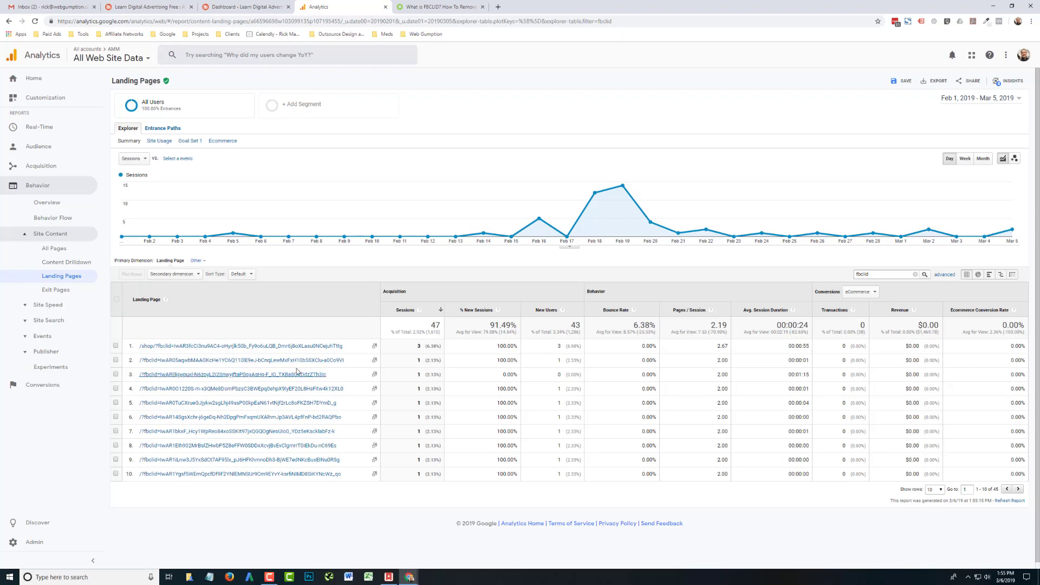
mouse_move(278, 345)
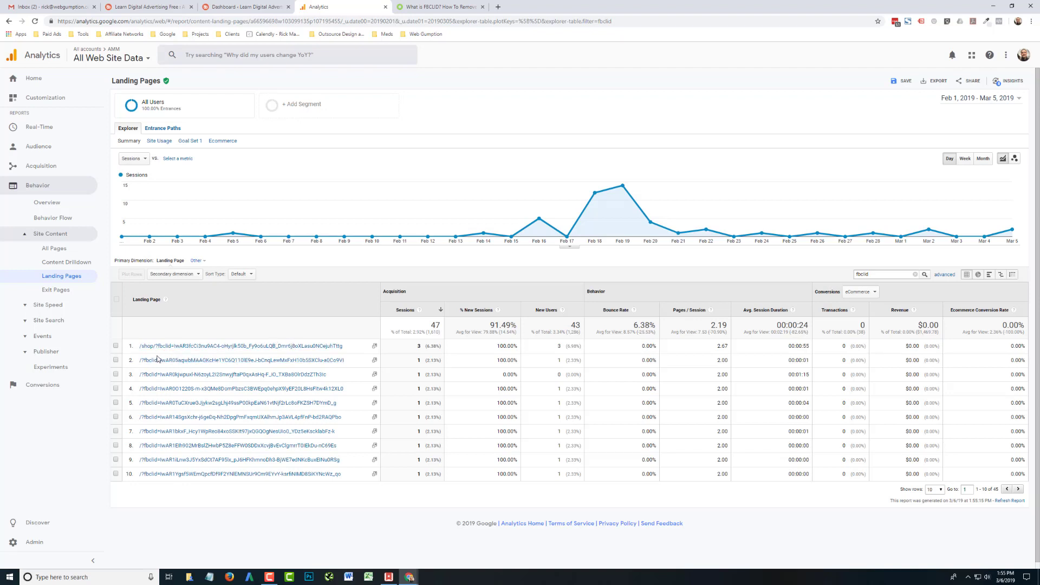
mouse_move(309, 330)
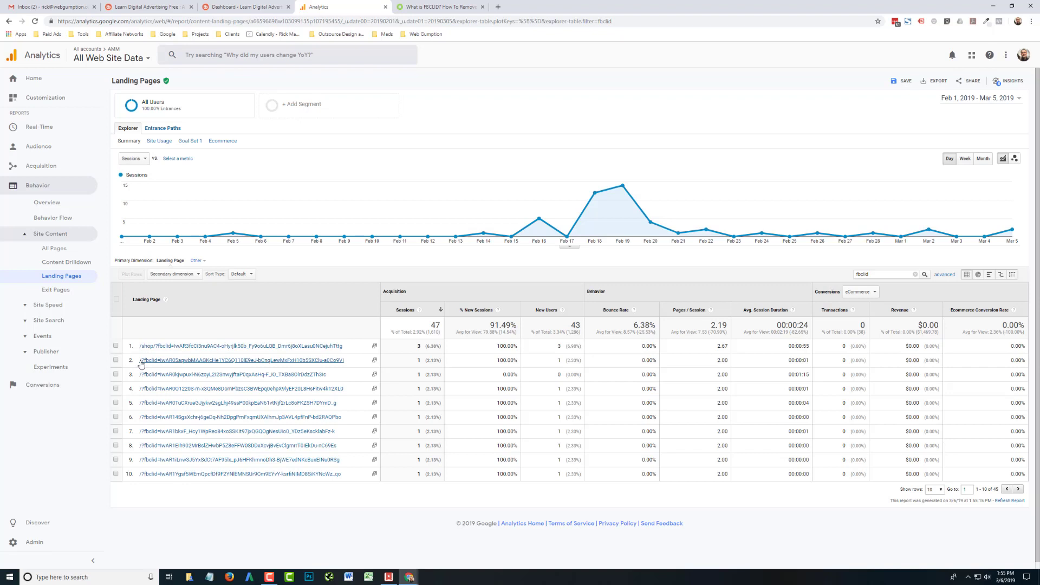
mouse_move(160, 451)
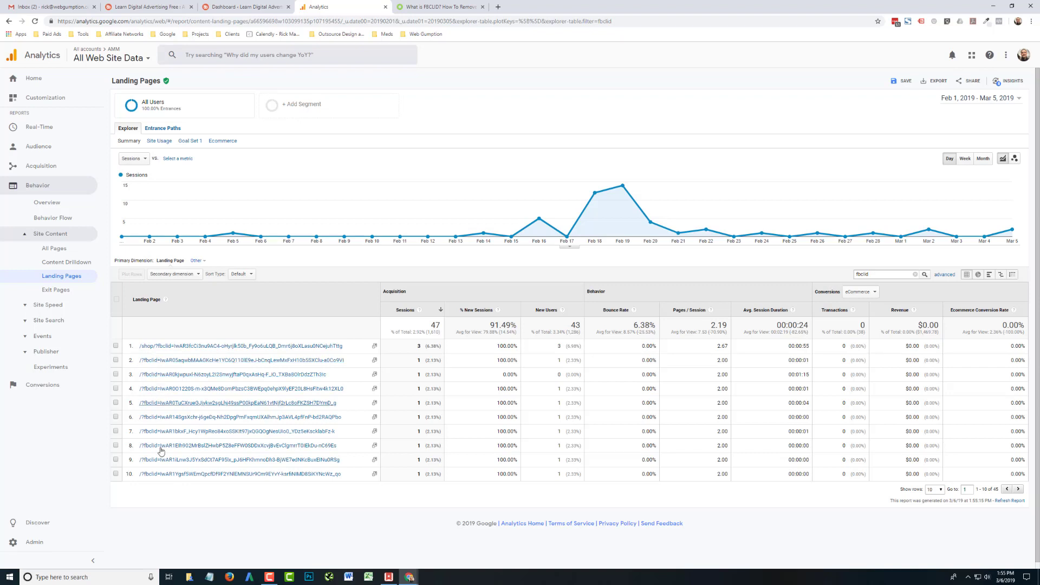
mouse_move(176, 359)
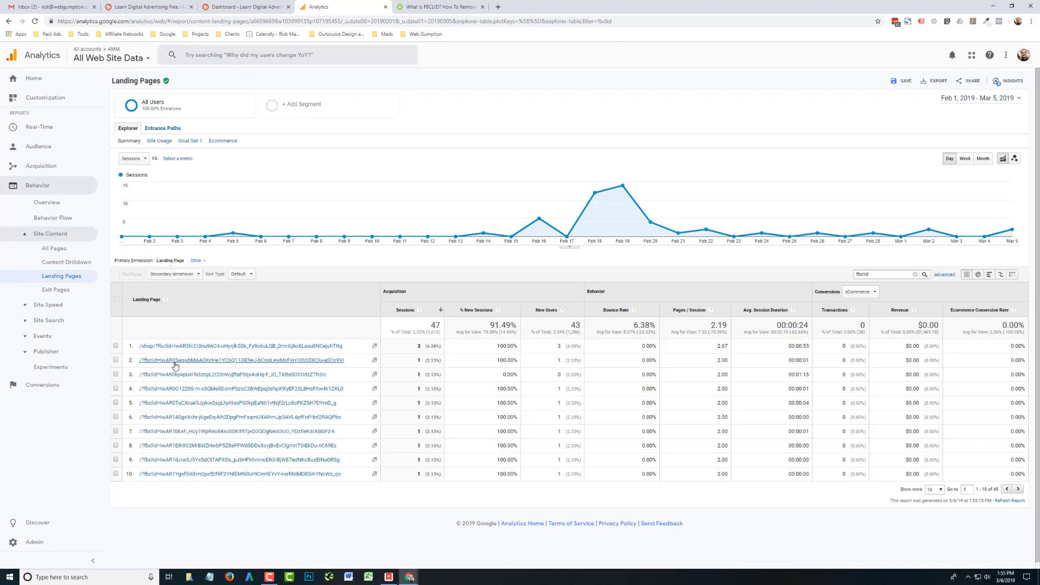
mouse_move(144, 376)
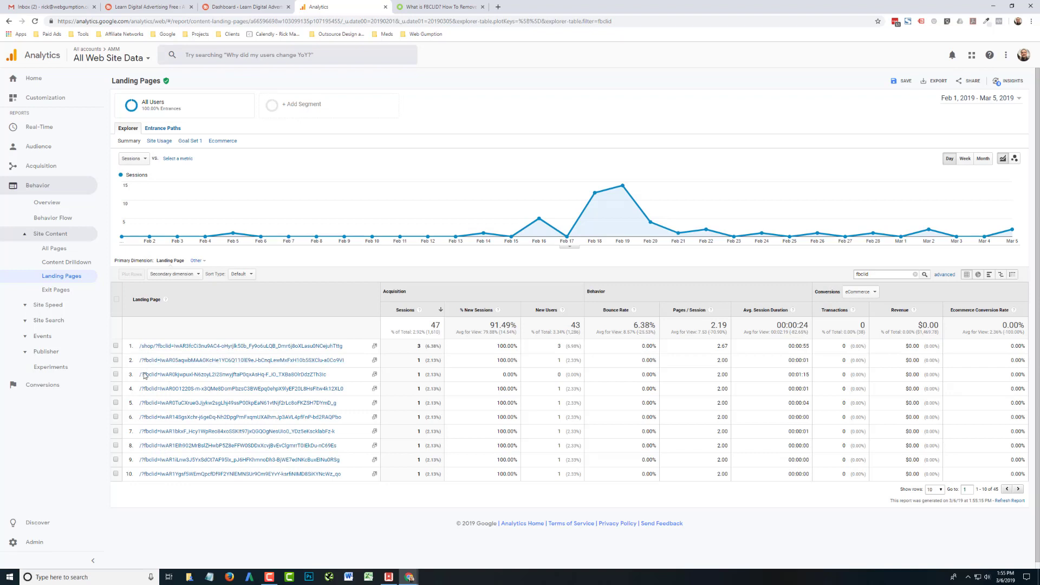
mouse_move(141, 318)
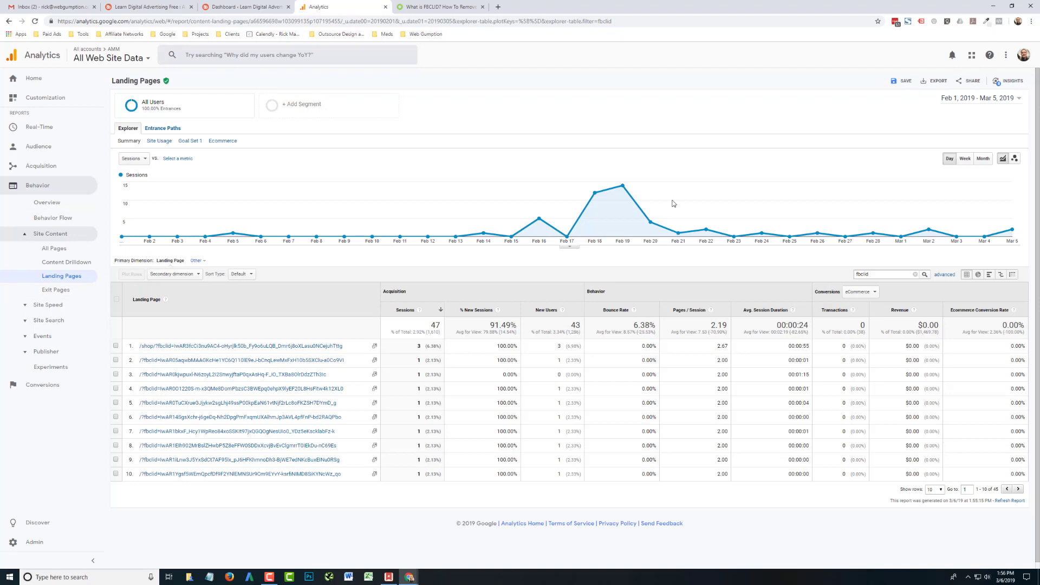
mouse_move(572, 311)
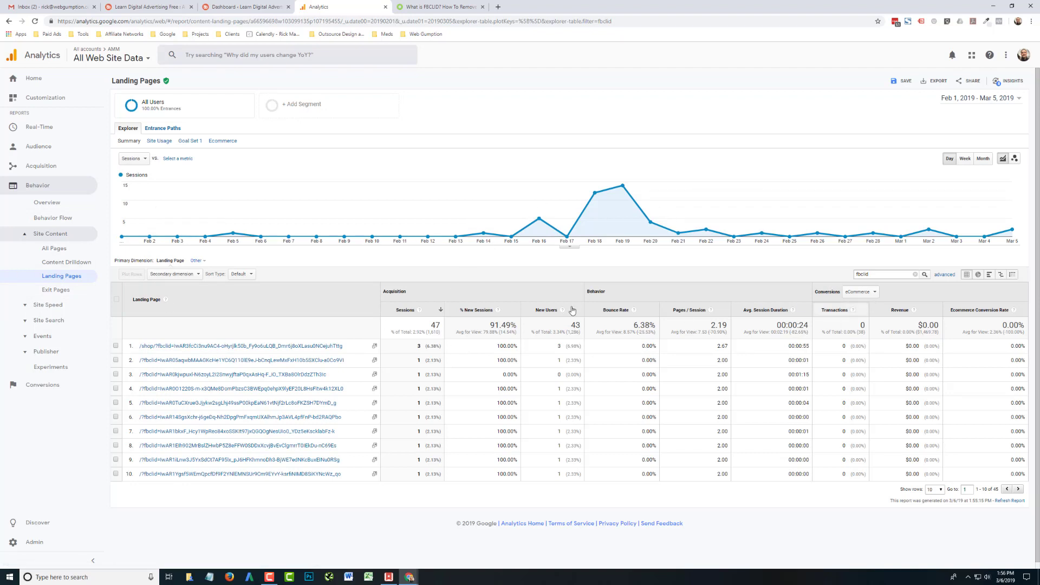
mouse_move(87, 96)
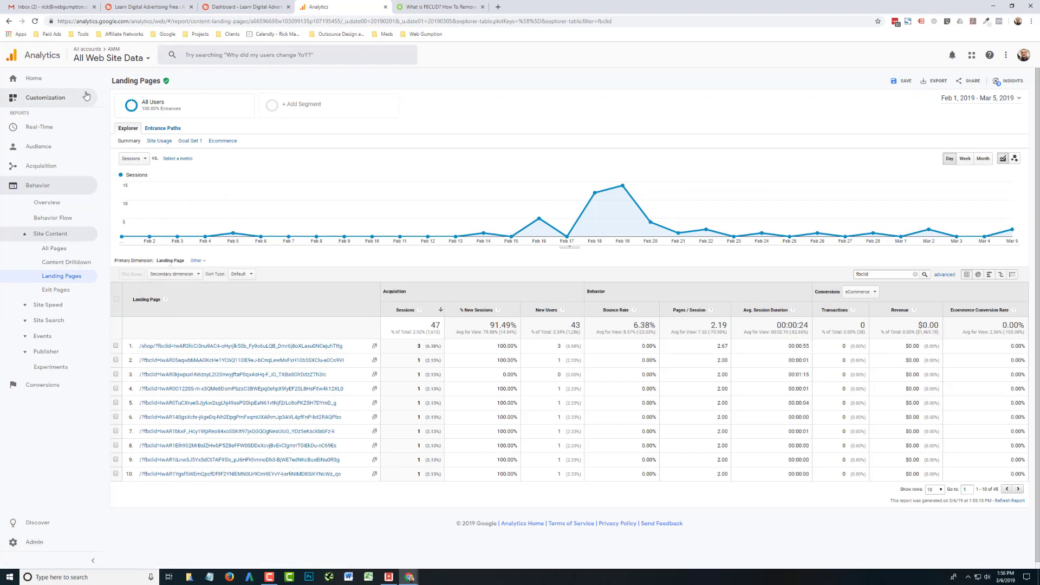
click(34, 542)
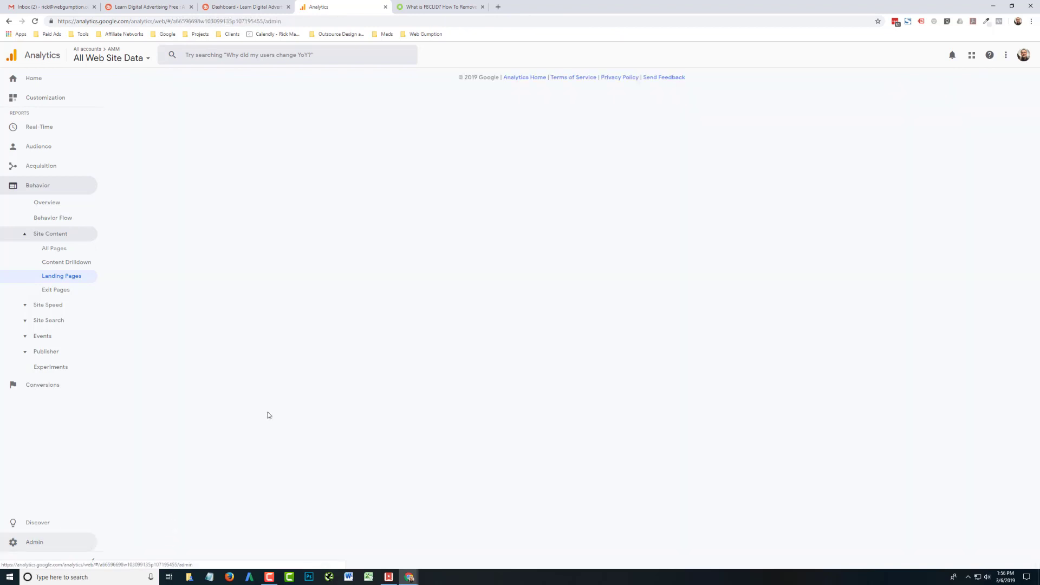
click(34, 542)
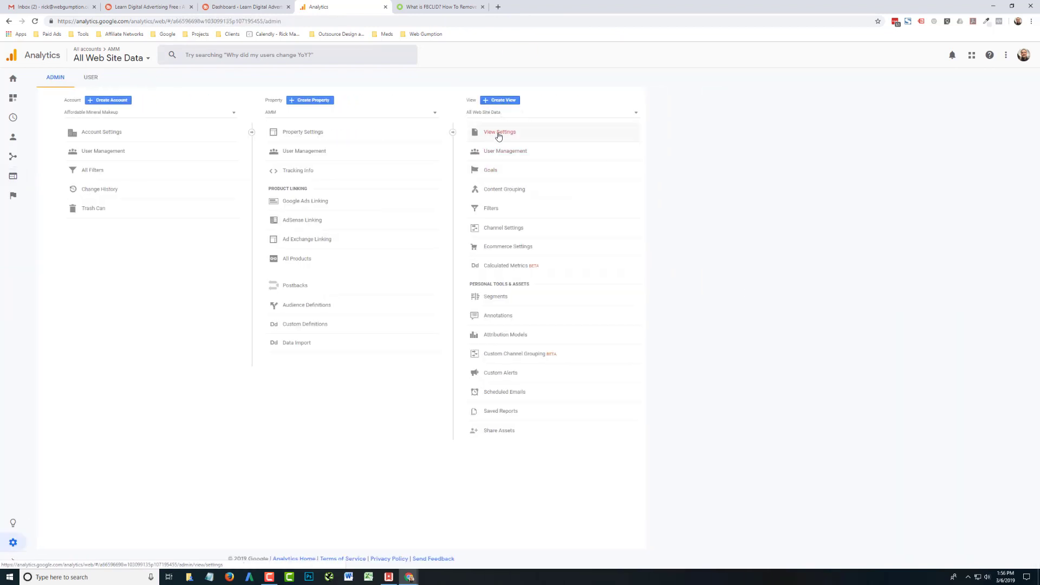
Add 'fbclid' to Exclude URL Query Parameters in the view settings and save.
click(500, 132)
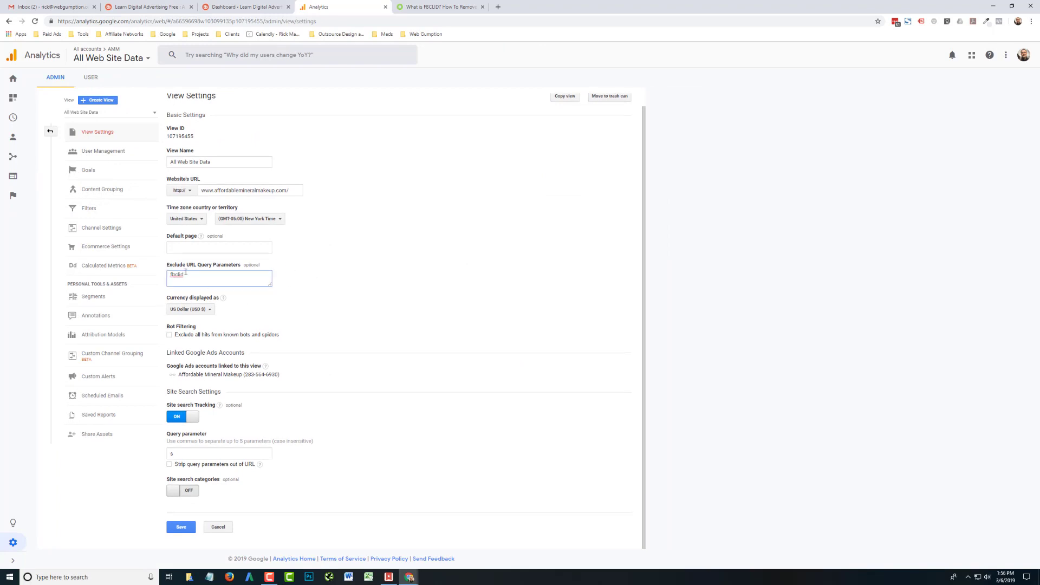
mouse_move(230, 265)
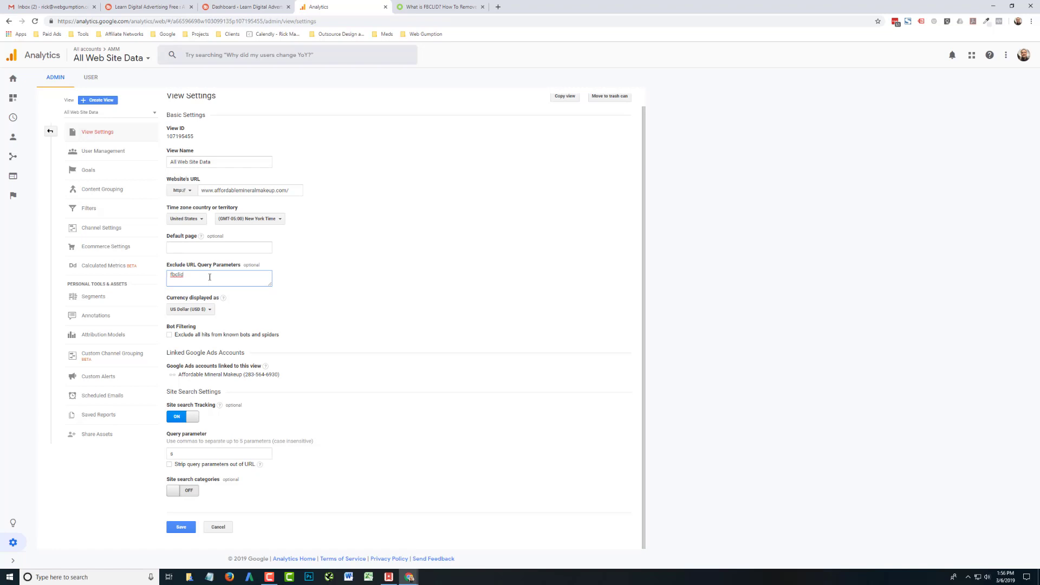
mouse_move(360, 257)
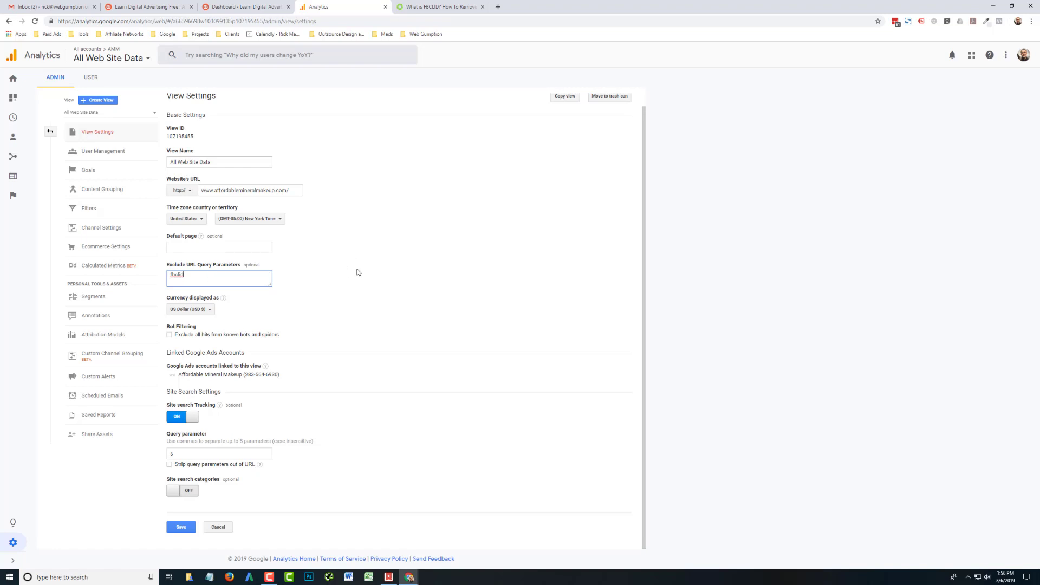
mouse_move(440, 250)
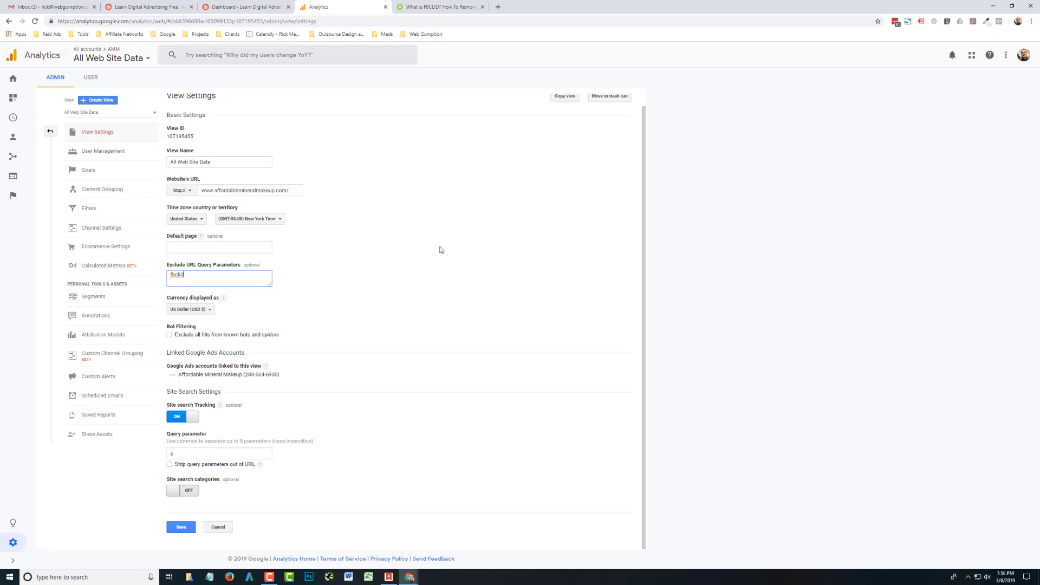
mouse_move(213, 268)
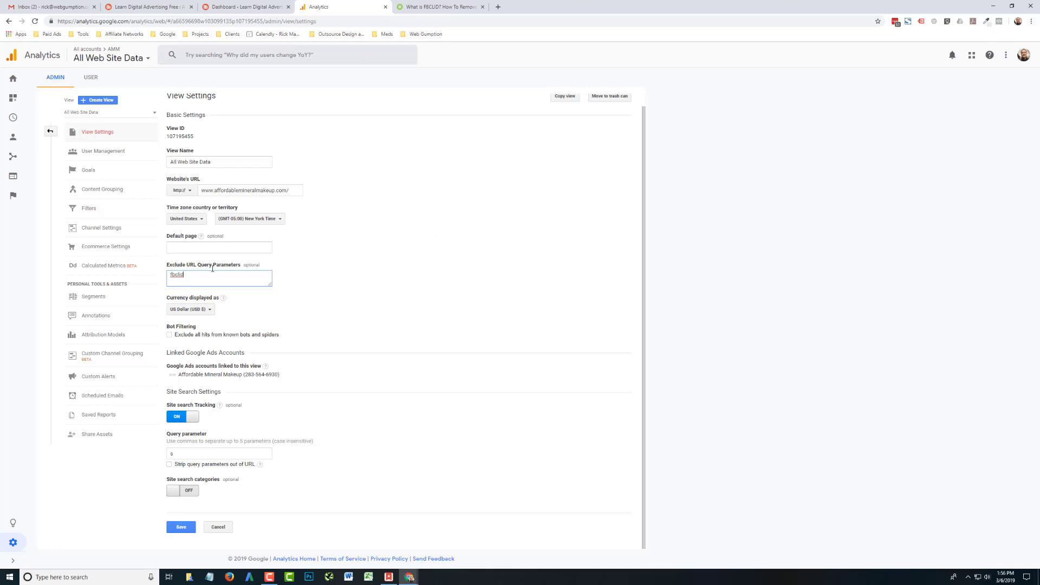
mouse_move(276, 404)
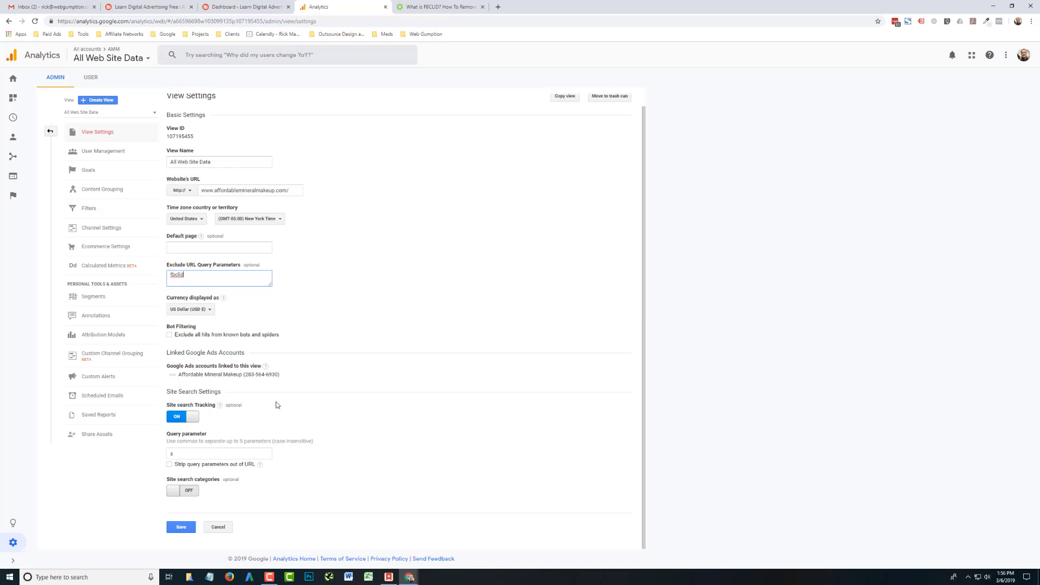
click(181, 527)
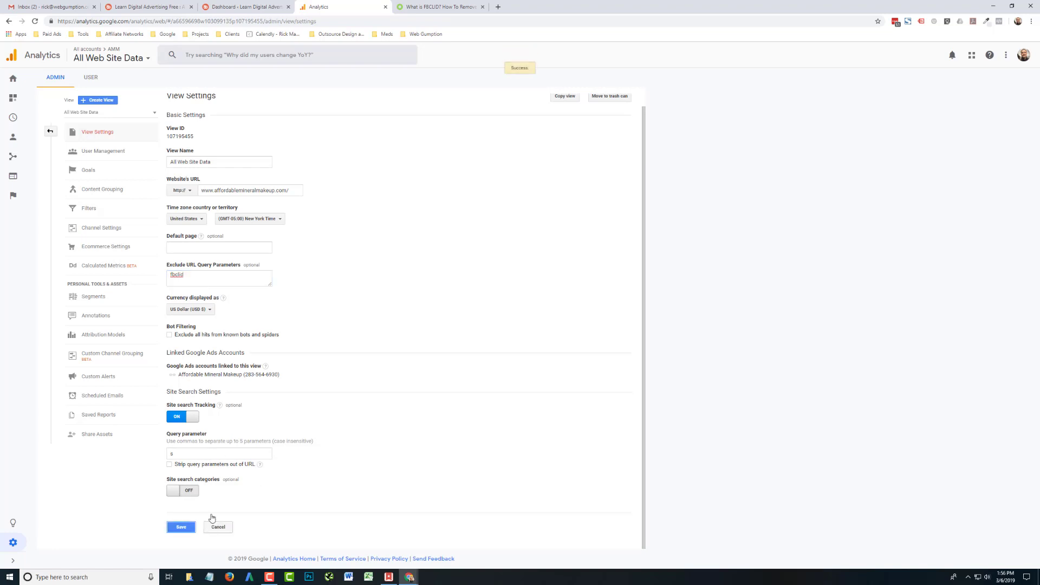
mouse_move(401, 235)
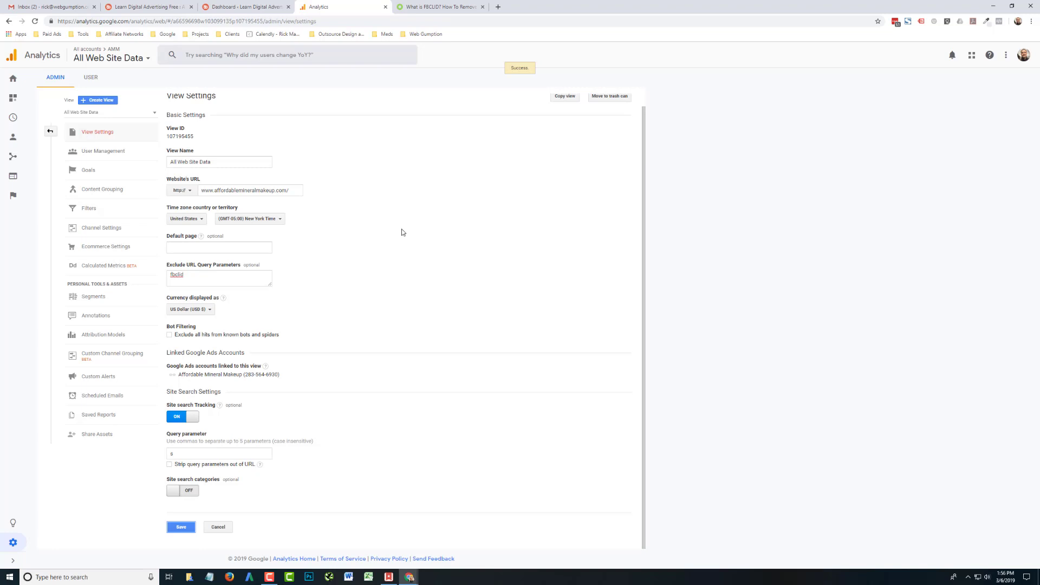
mouse_move(119, 162)
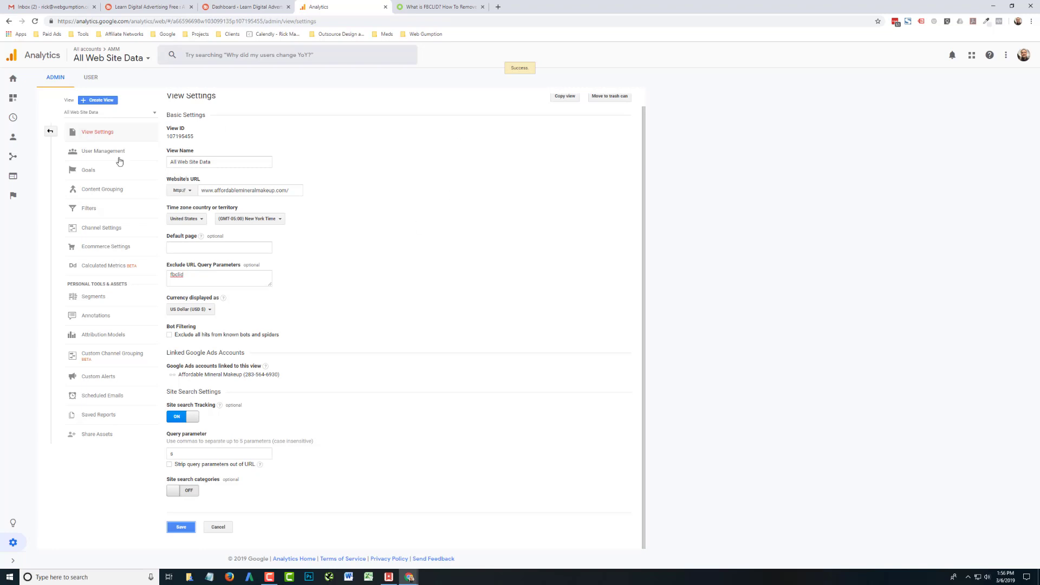
mouse_move(43, 273)
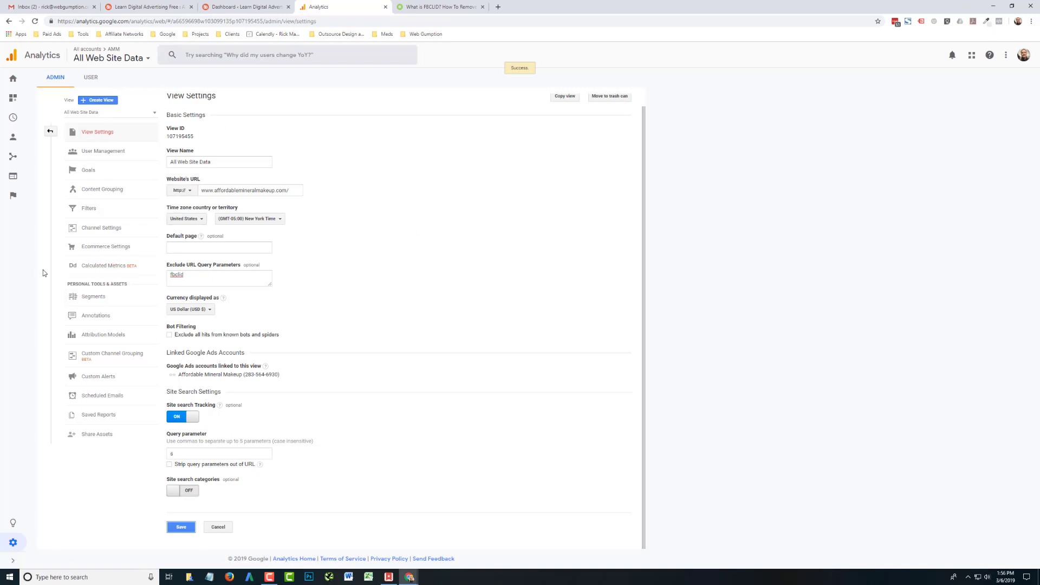
click(219, 247)
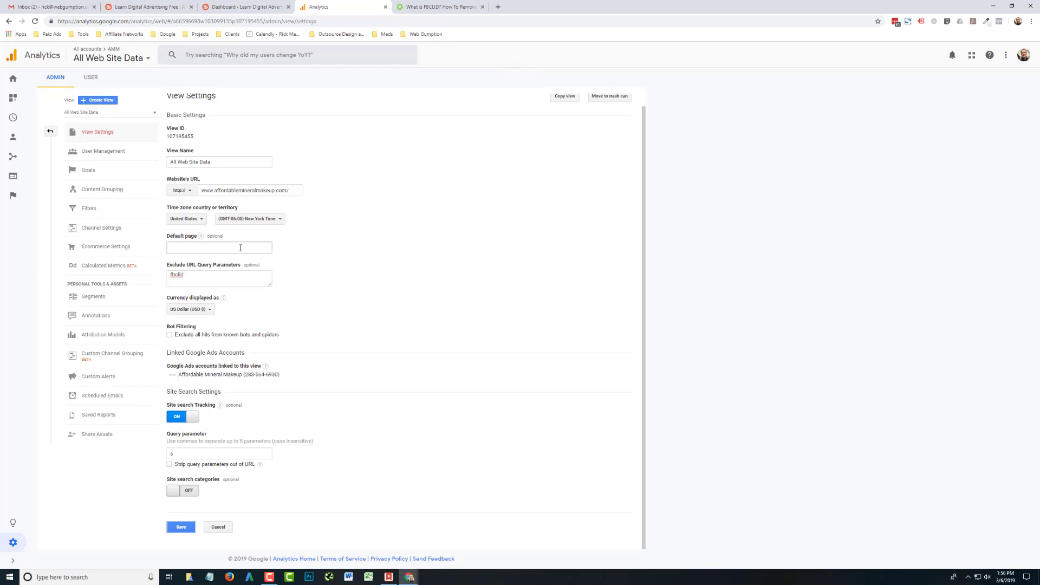
mouse_move(404, 340)
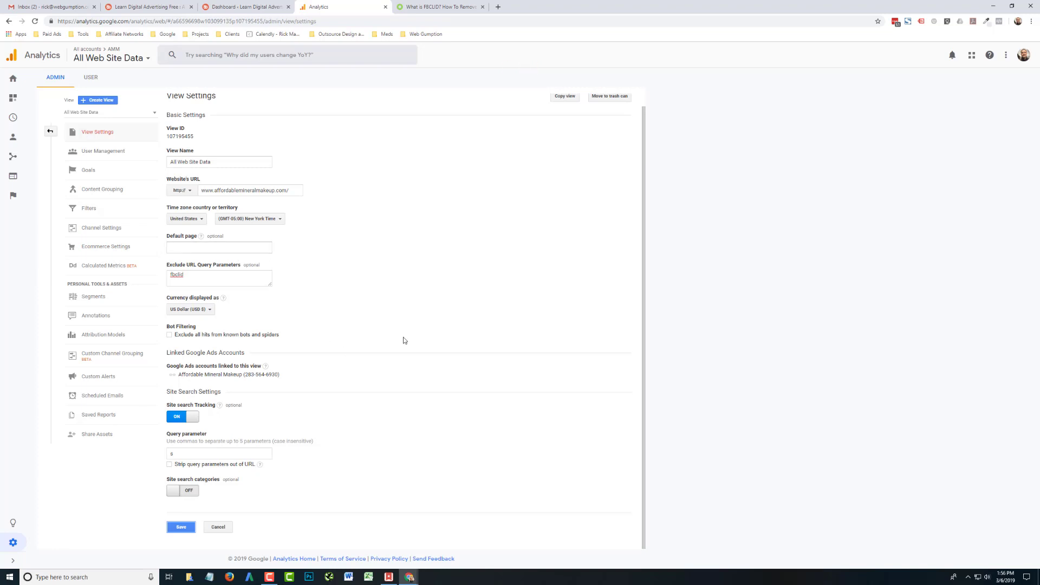
click(219, 278)
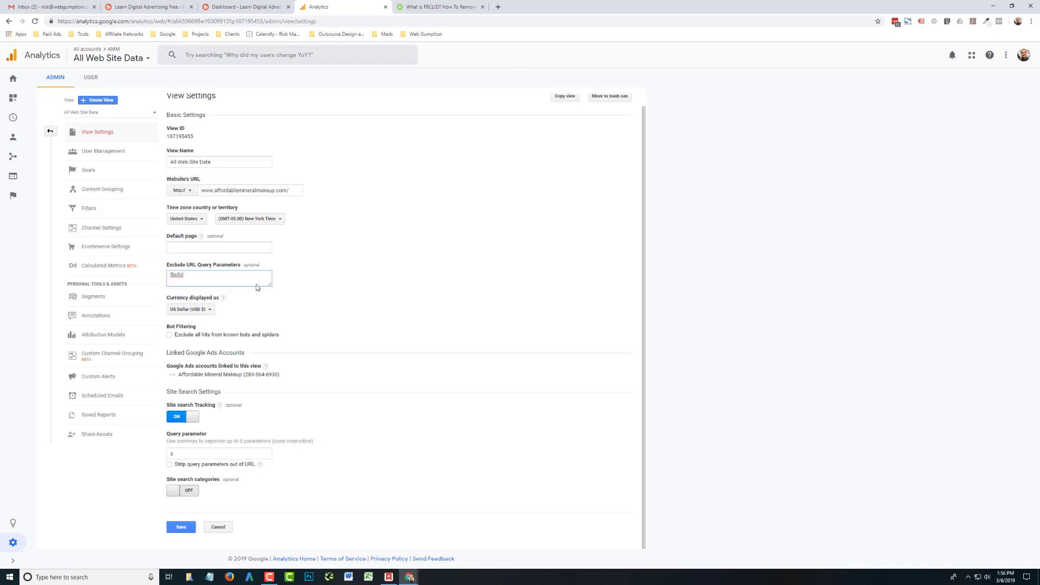